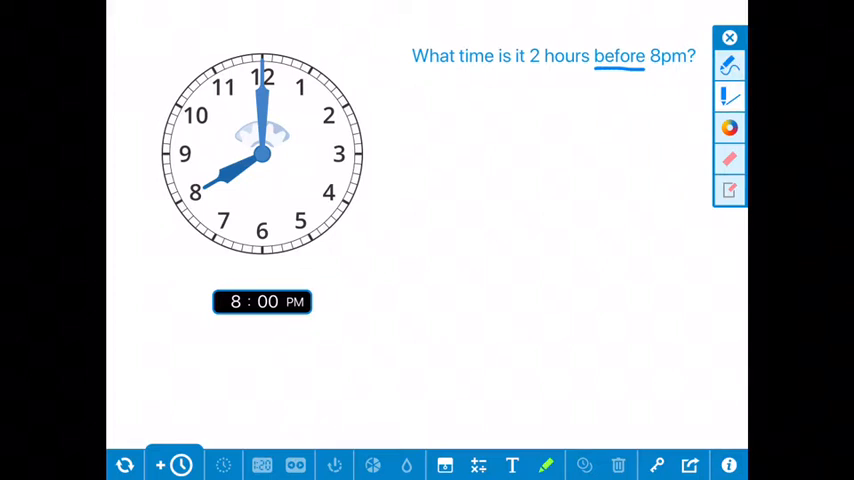
# Step: Draw a number line with +/− arrows and two hops back from 8pm/20:00, labelled 6pm/18:00
pyautogui.moveTo(176, 376); pyautogui.dragTo(692, 384)
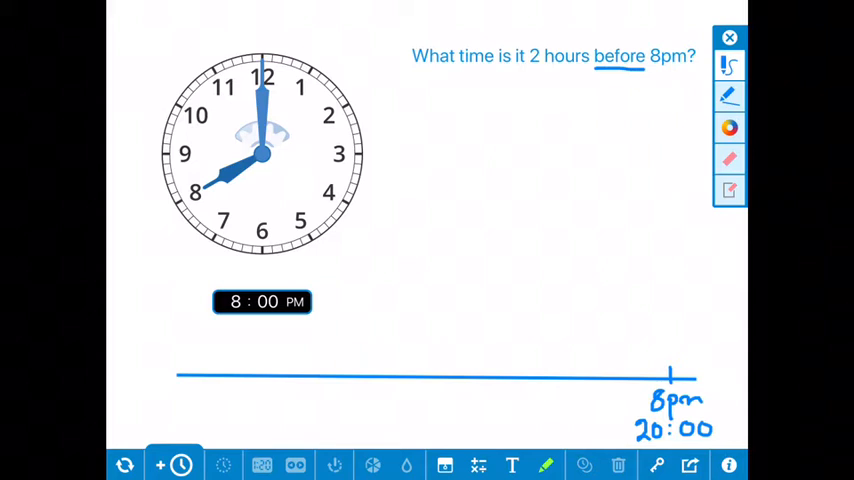
pyautogui.moveTo(568, 204); pyautogui.dragTo(696, 268)
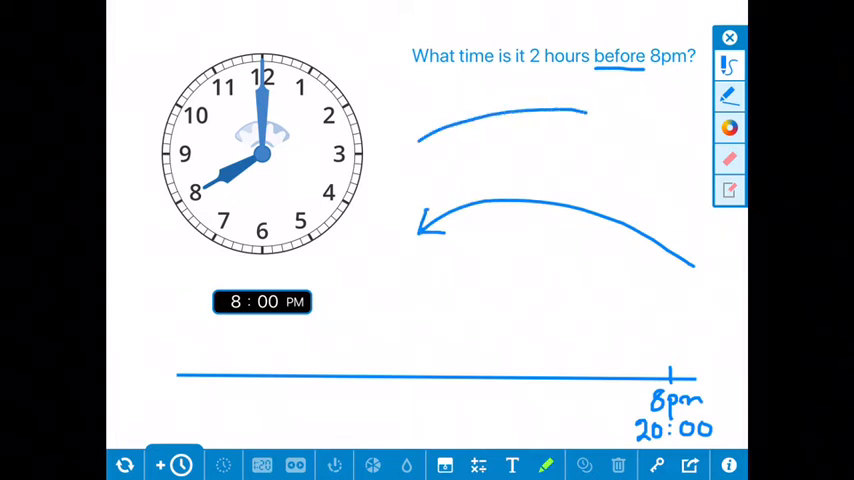
pyautogui.moveTo(584, 120); pyautogui.dragTo(660, 150)
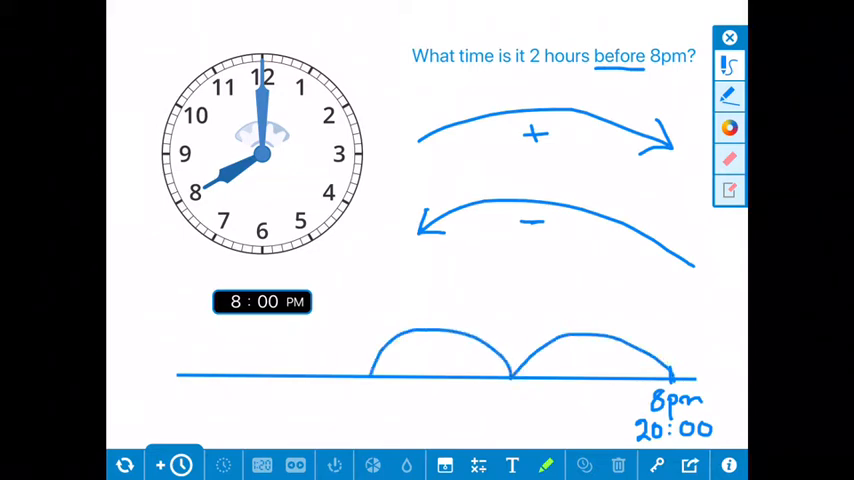
pyautogui.write('6pm')
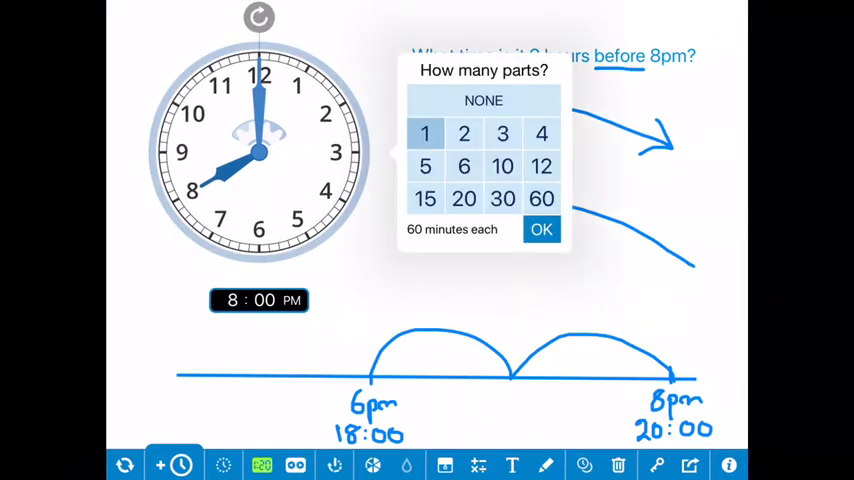
# Step: Confirm splitting the clock into hour parts to check the 6pm answer
pyautogui.click(540, 228)
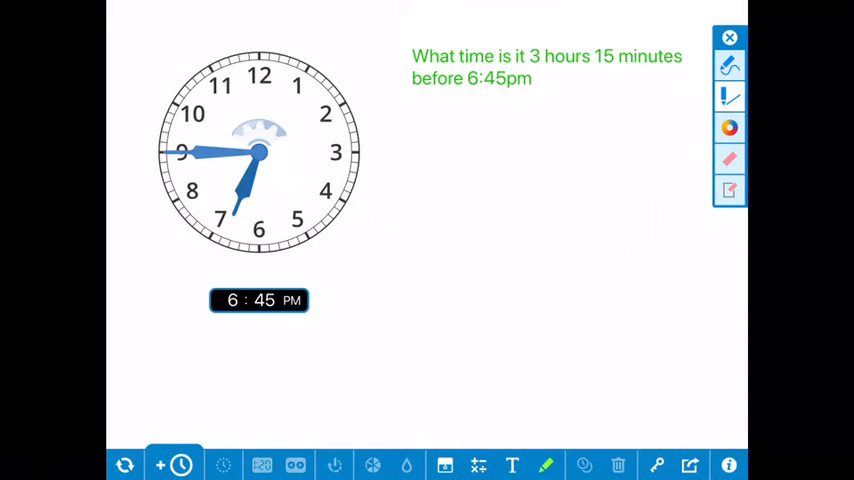
# Step: Draw a new number line ending at 6:45pm / 18:45 and underline the 3 hours 15 minutes duration
pyautogui.moveTo(184, 372); pyautogui.dragTo(390, 372)
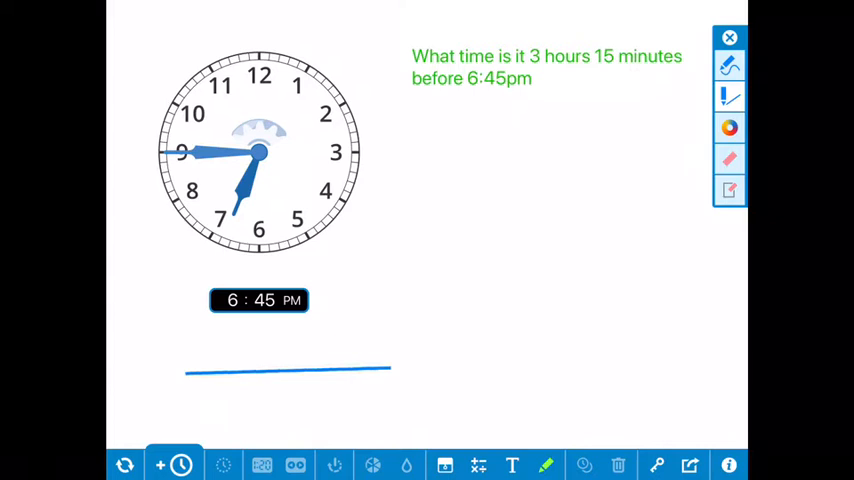
pyautogui.moveTo(390, 372); pyautogui.dragTo(710, 378)
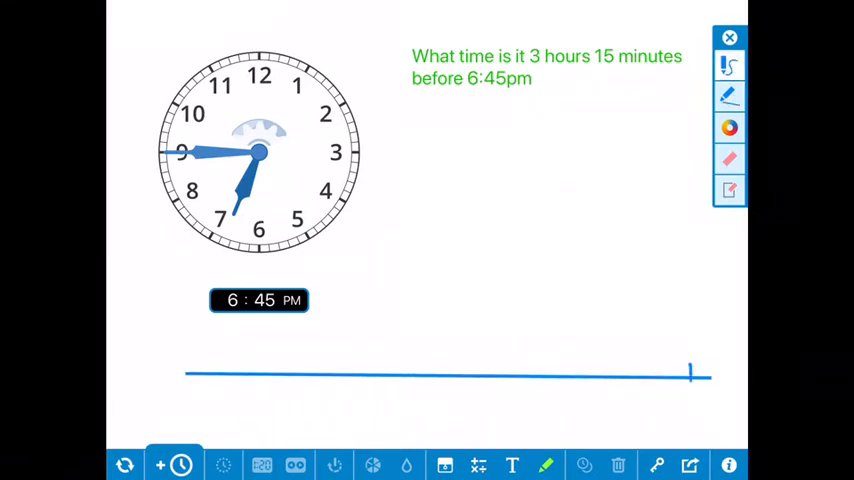
pyautogui.write('6:')
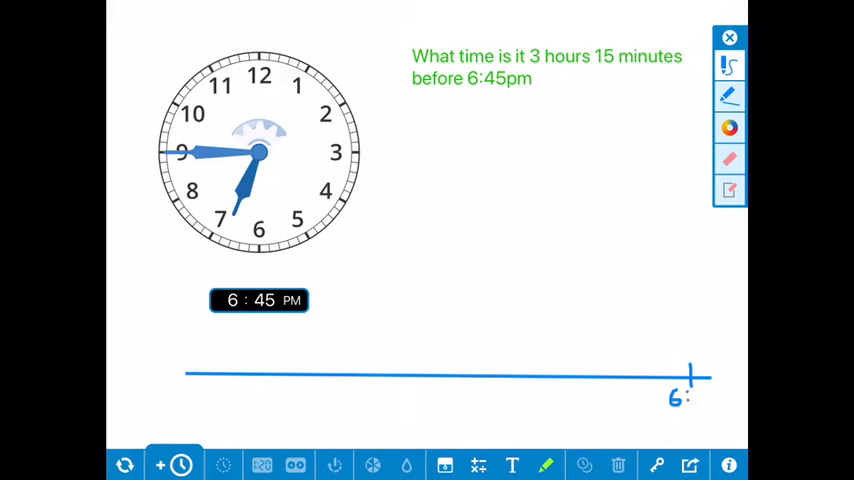
pyautogui.write('45pm')
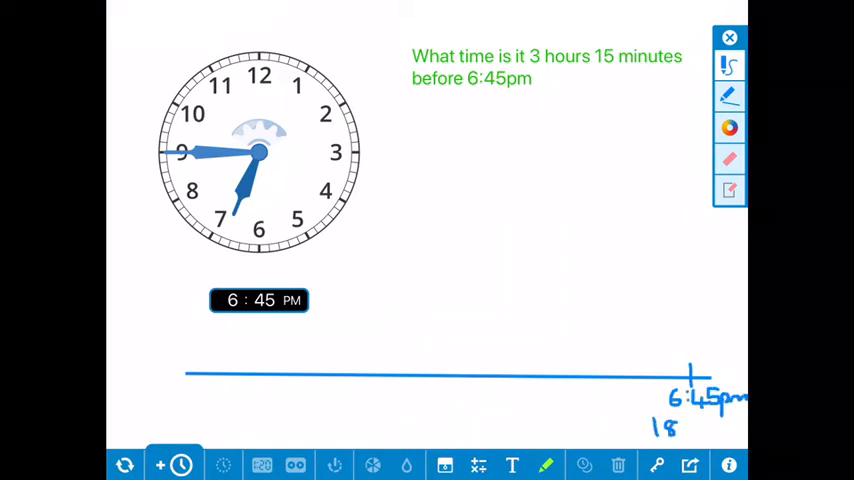
pyautogui.write(':45')
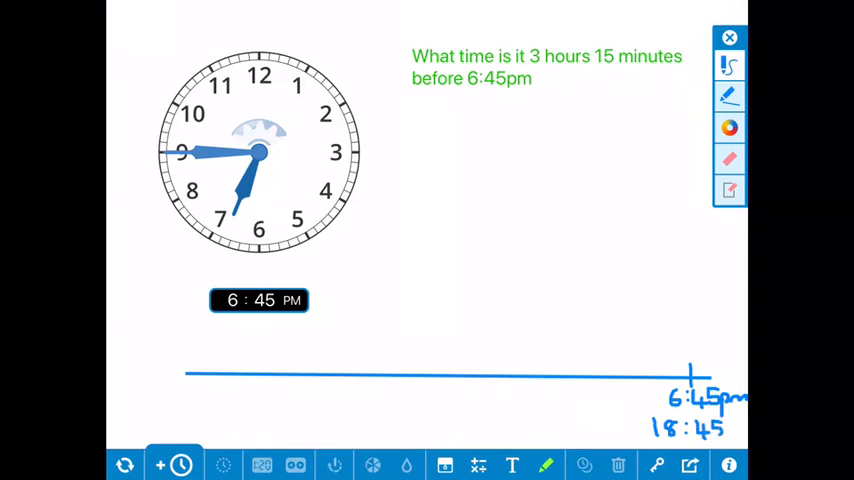
pyautogui.moveTo(530, 66); pyautogui.dragTo(636, 66)
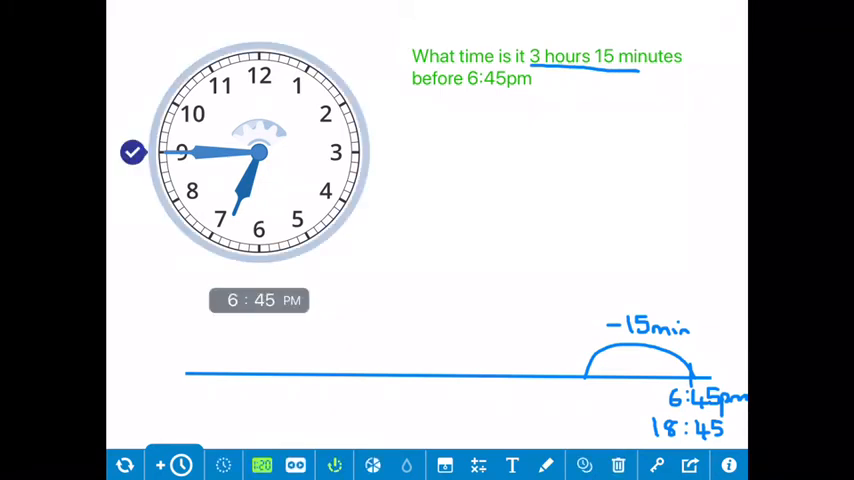
# Step: Turn the clock back 15 minutes, label the hop's start 6:30pm / 18:30, and draw the three-hour hop
pyautogui.click(132, 152)
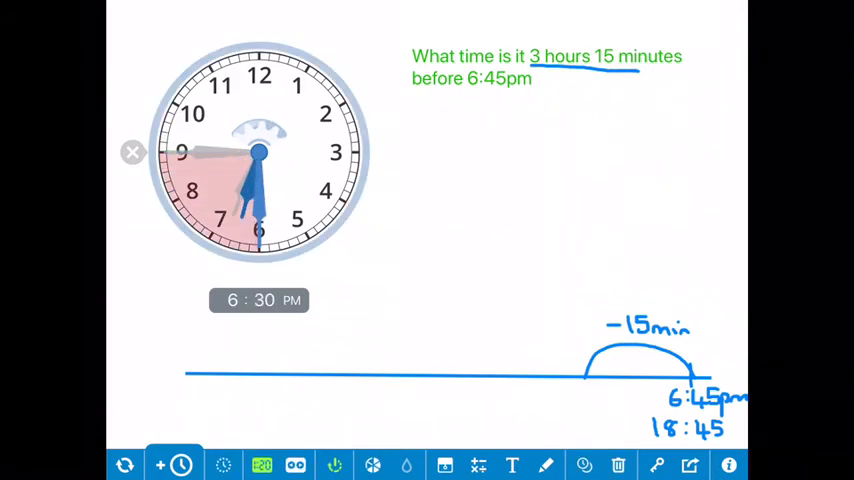
pyautogui.click(546, 464)
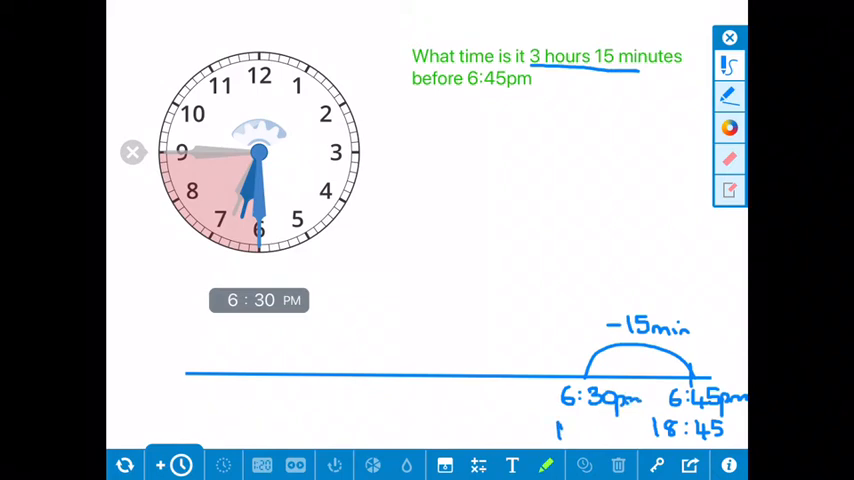
pyautogui.write('18:30')
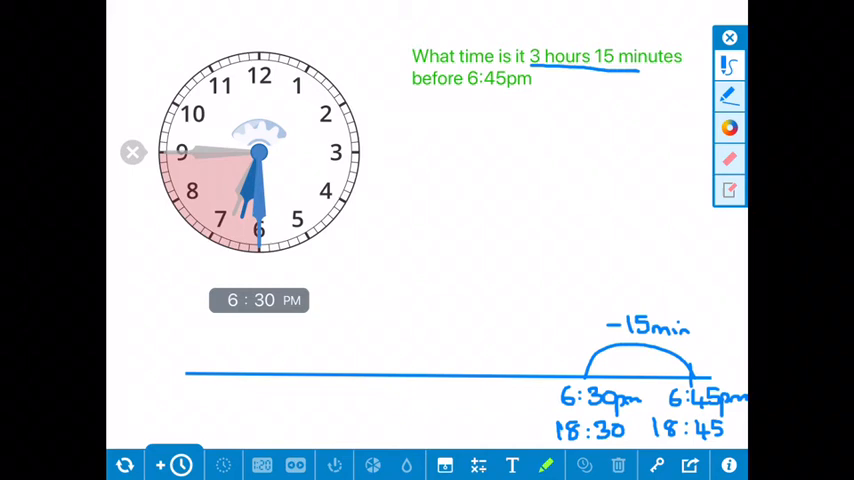
pyautogui.moveTo(356, 370); pyautogui.dragTo(590, 370)
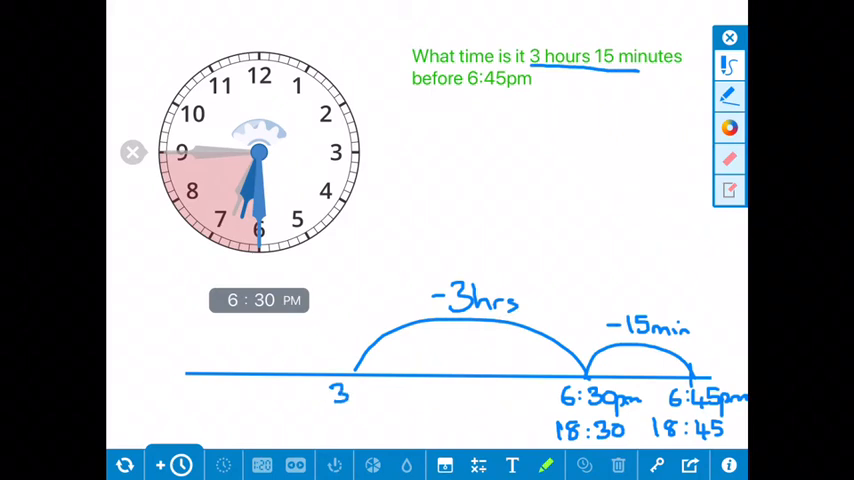
# Step: Label the −3hrs hop's landing 3:30pm / 15:30 and accept the clock's move back to 3:30
pyautogui.write(':30p')
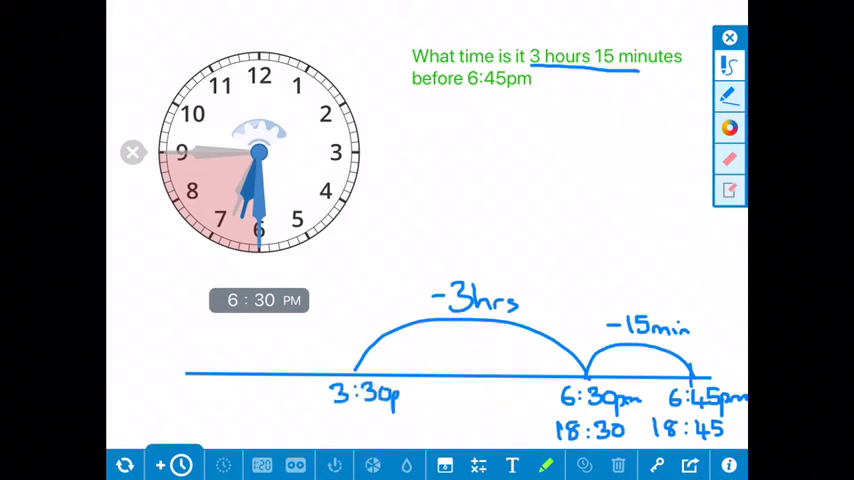
pyautogui.write('15')
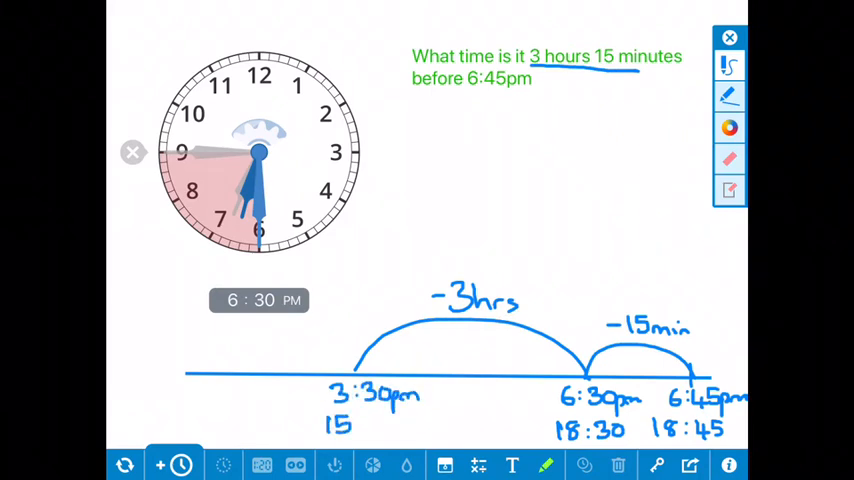
pyautogui.write(':30')
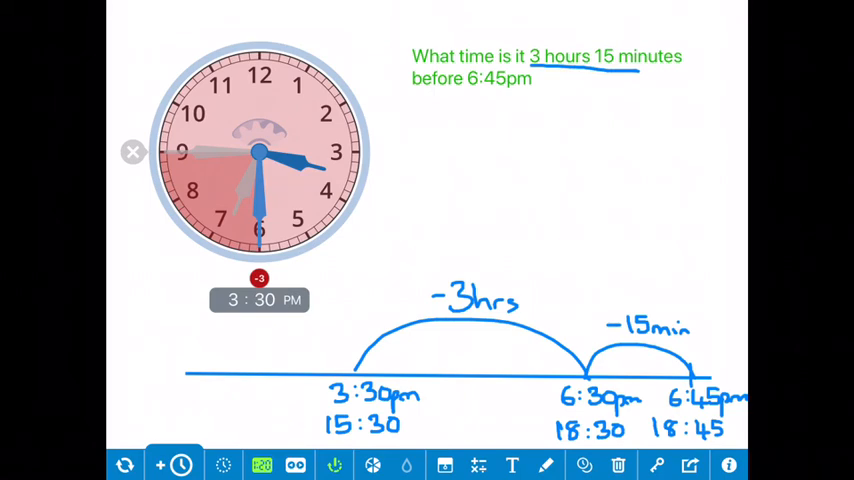
pyautogui.click(260, 278)
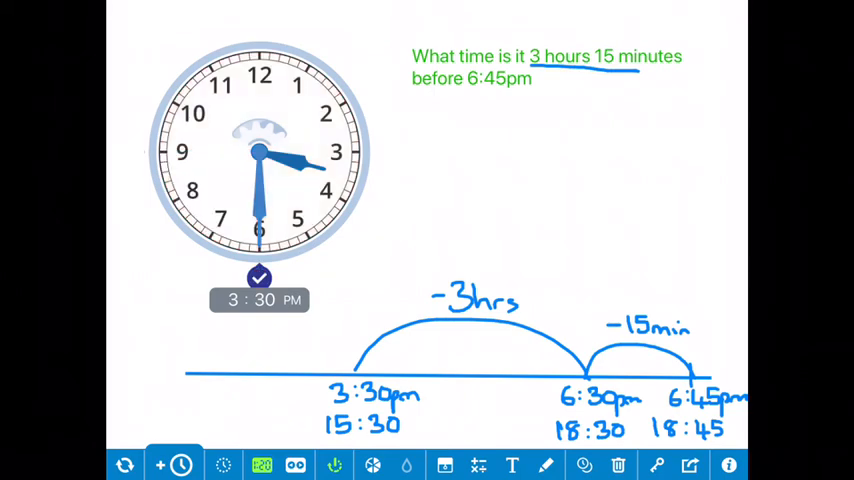